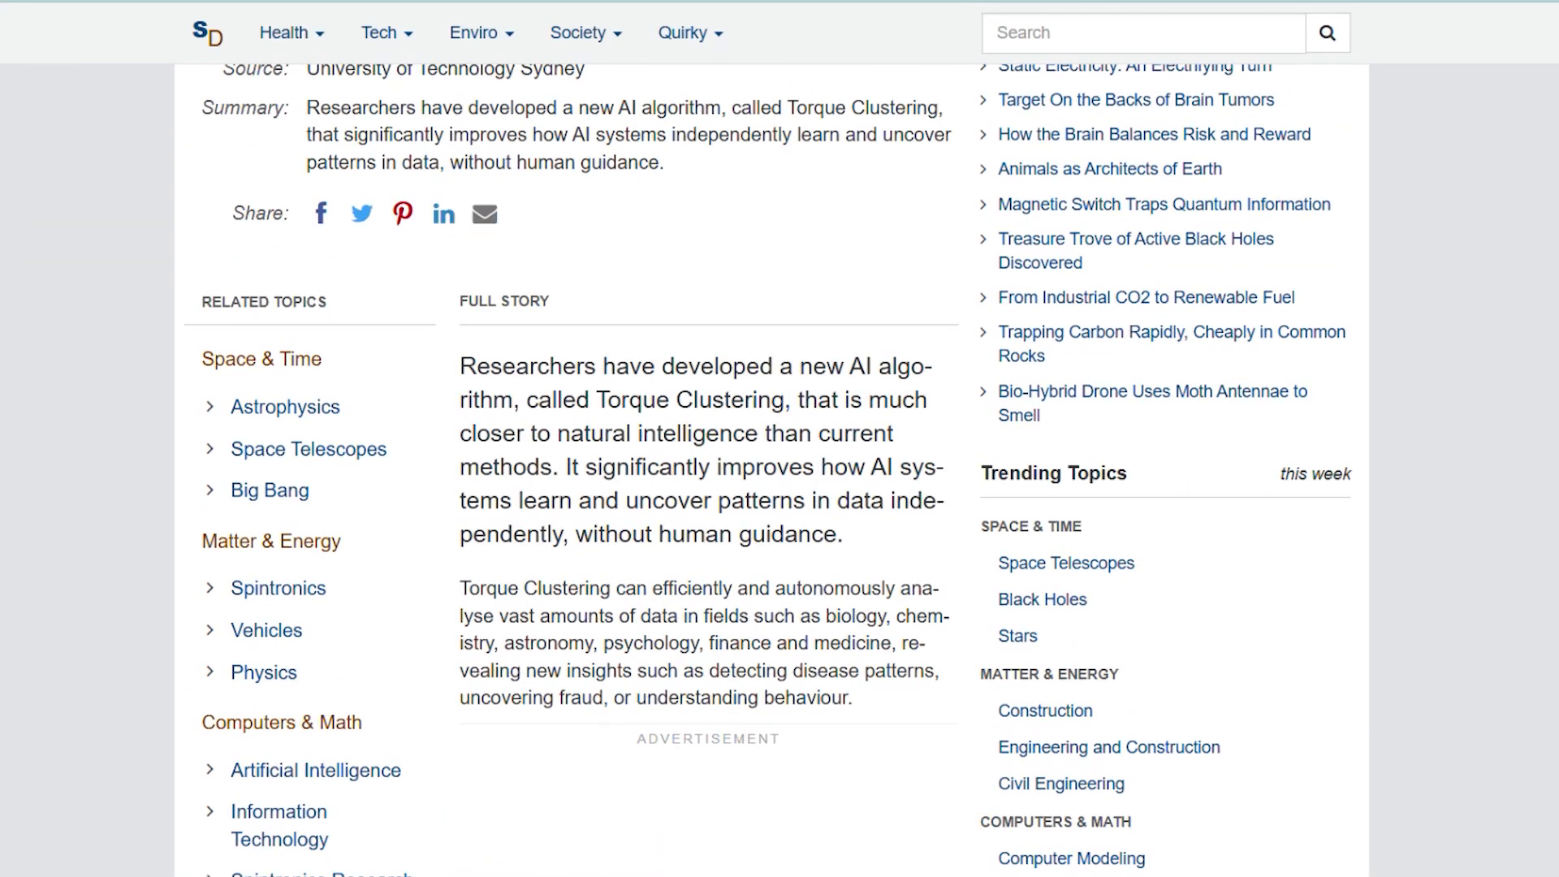
{"action": "scroll", "scroll_direction": "down", "scroll_amount": 3}
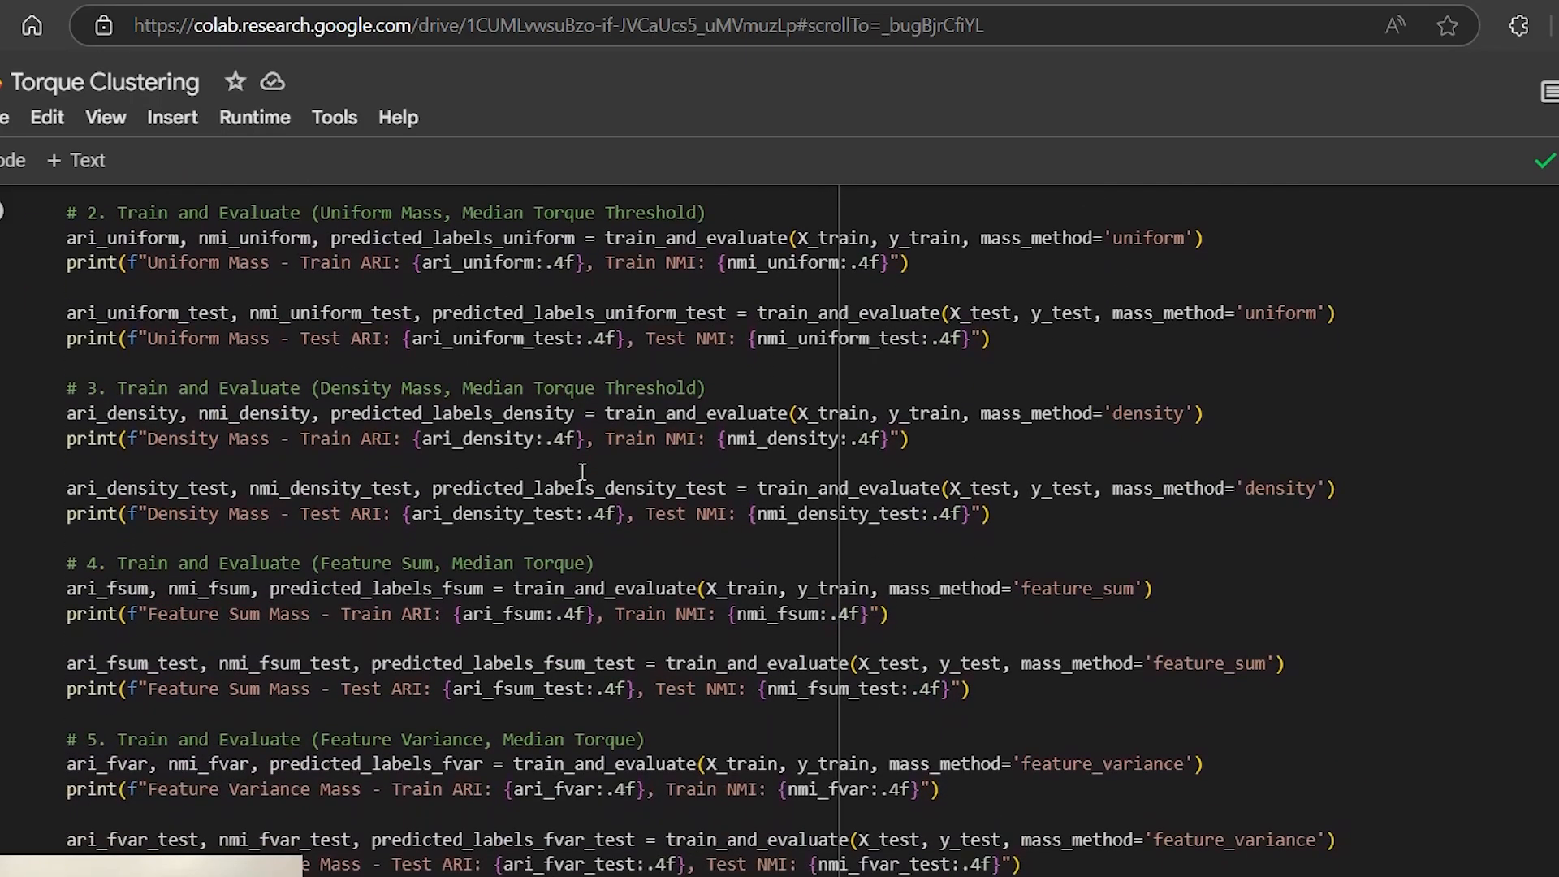
{"action": "scroll", "scroll_direction": "down", "scroll_amount": 3}
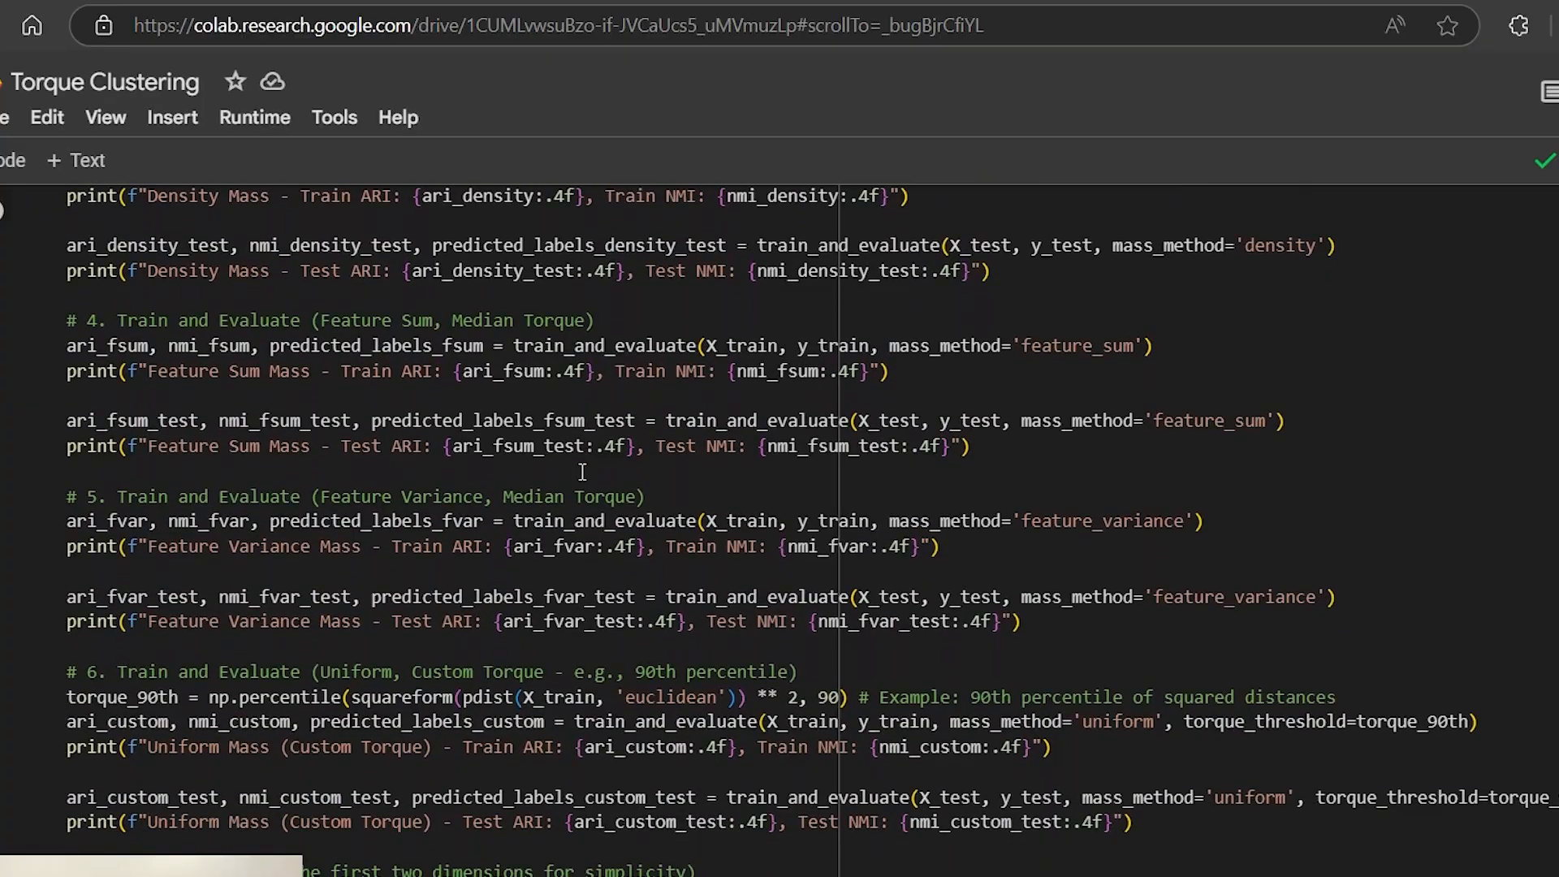
{"action": "scroll", "scroll_direction": "down", "scroll_amount": 3}
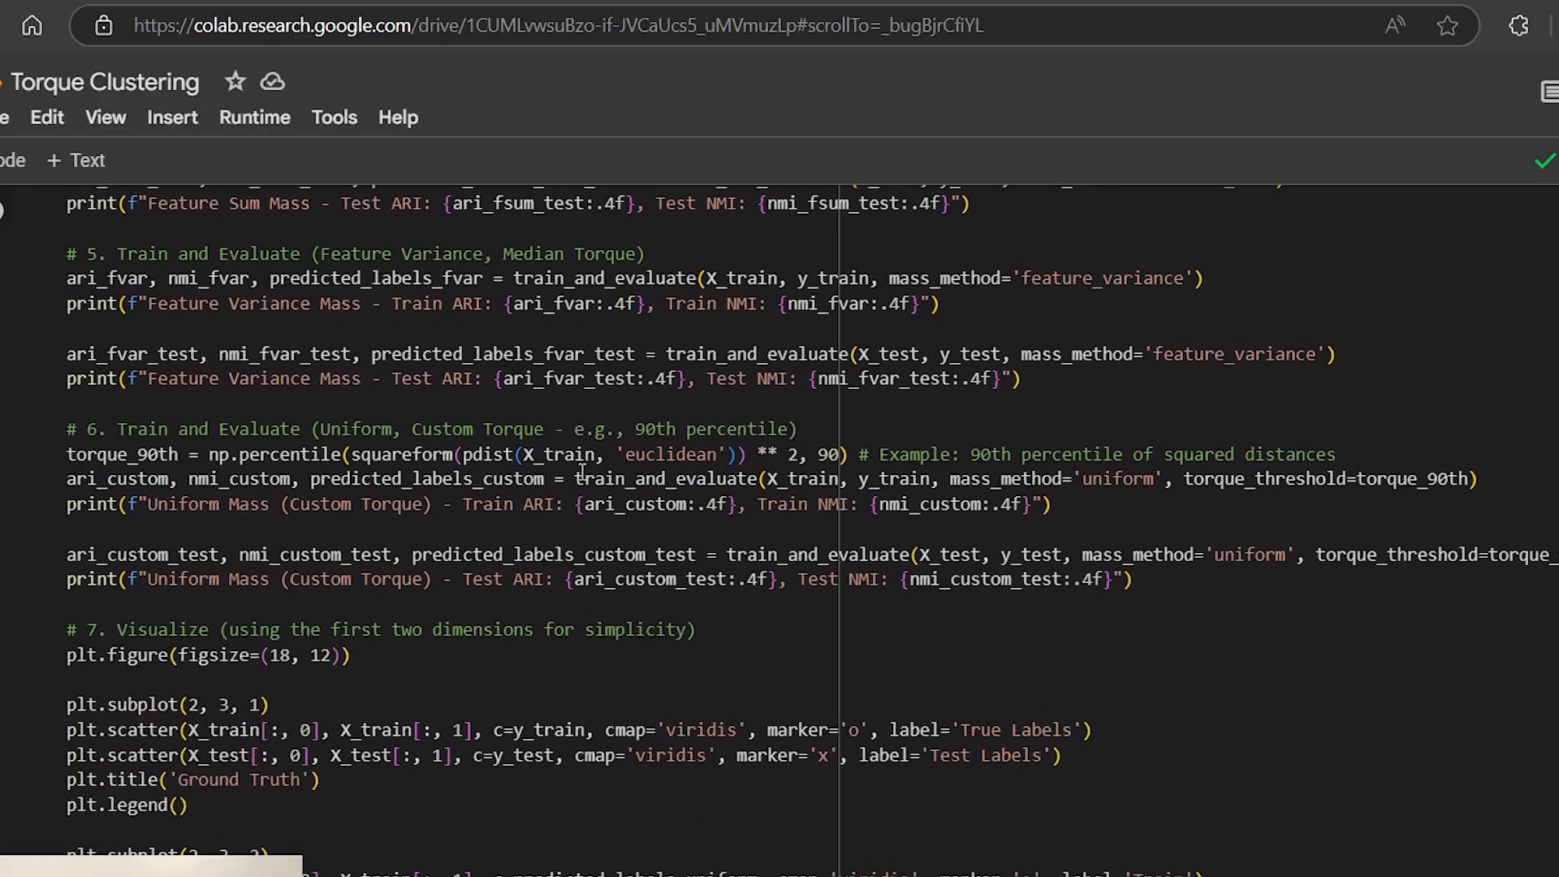